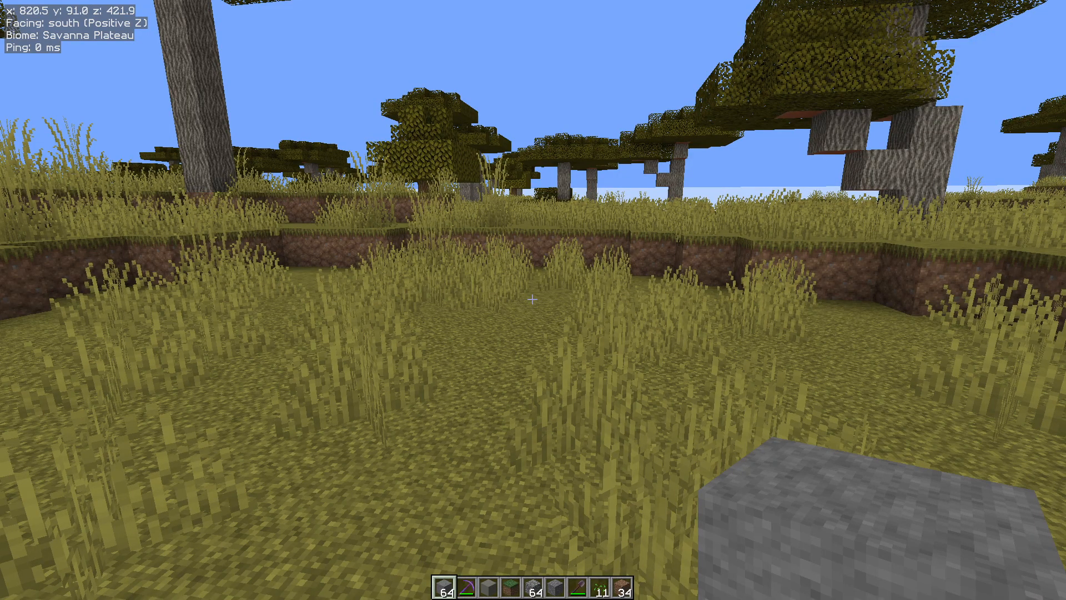
Walk south through the tall grass of the savanna plateau.
key("w")
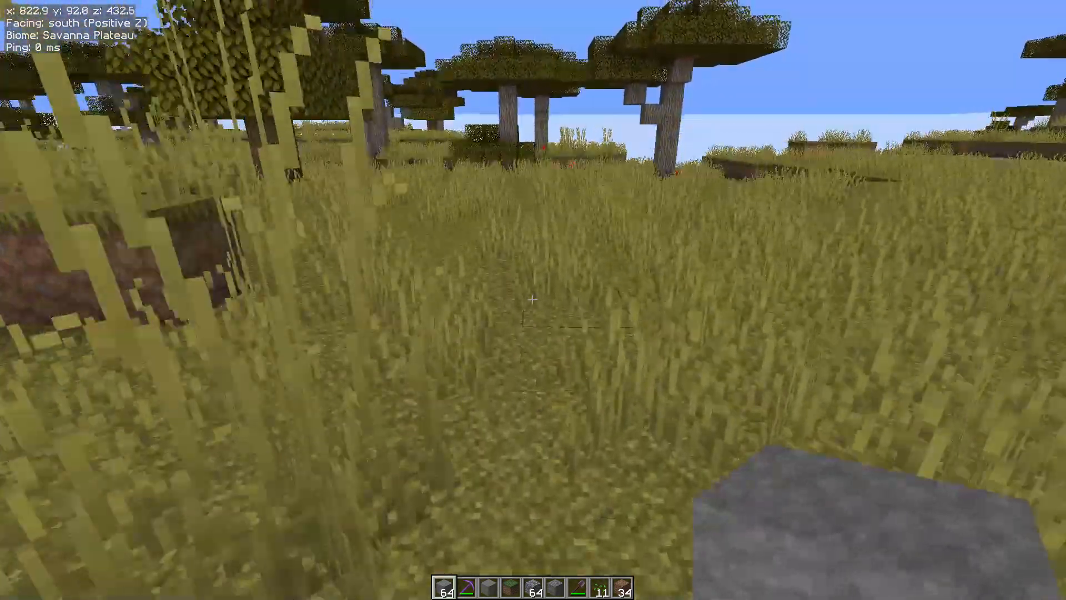
key("w")
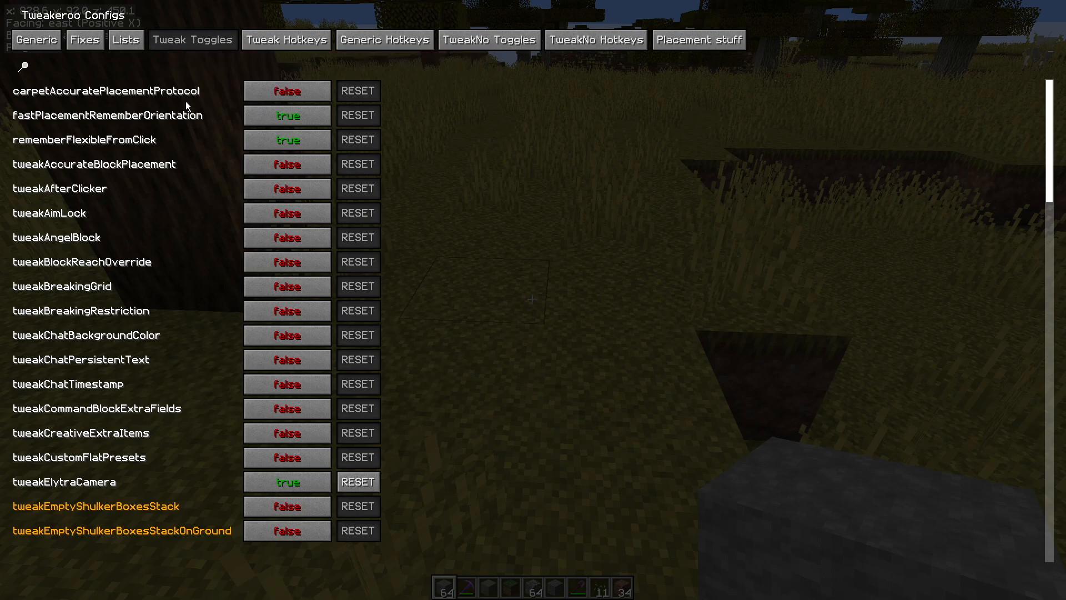
Filter the Tweak Toggles by 'snea' and set tweakFakeSneaking to true.
type("snea")
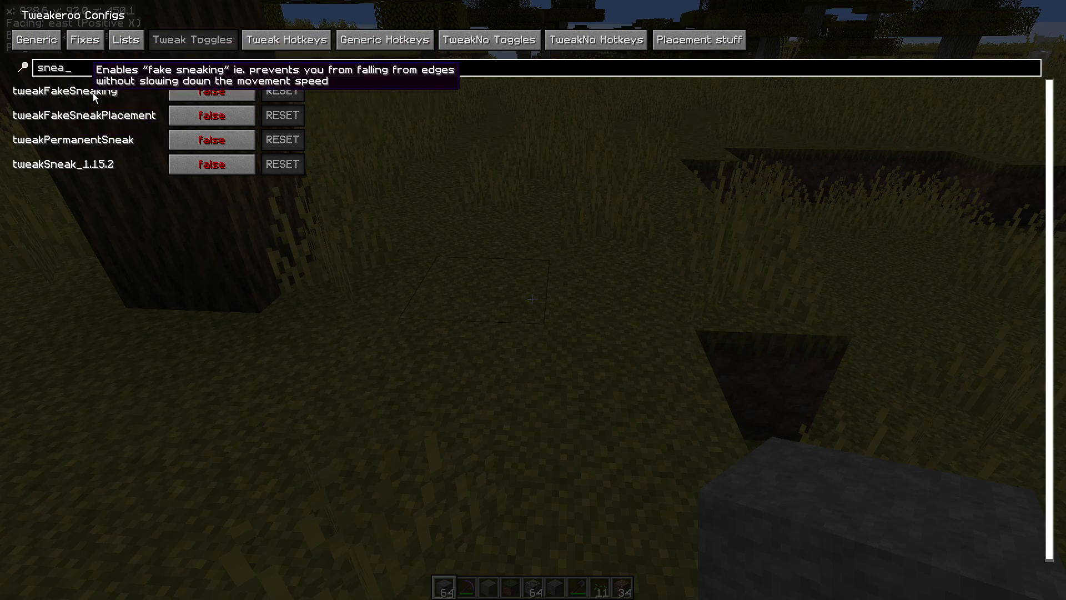
mouse_move(102, 121)
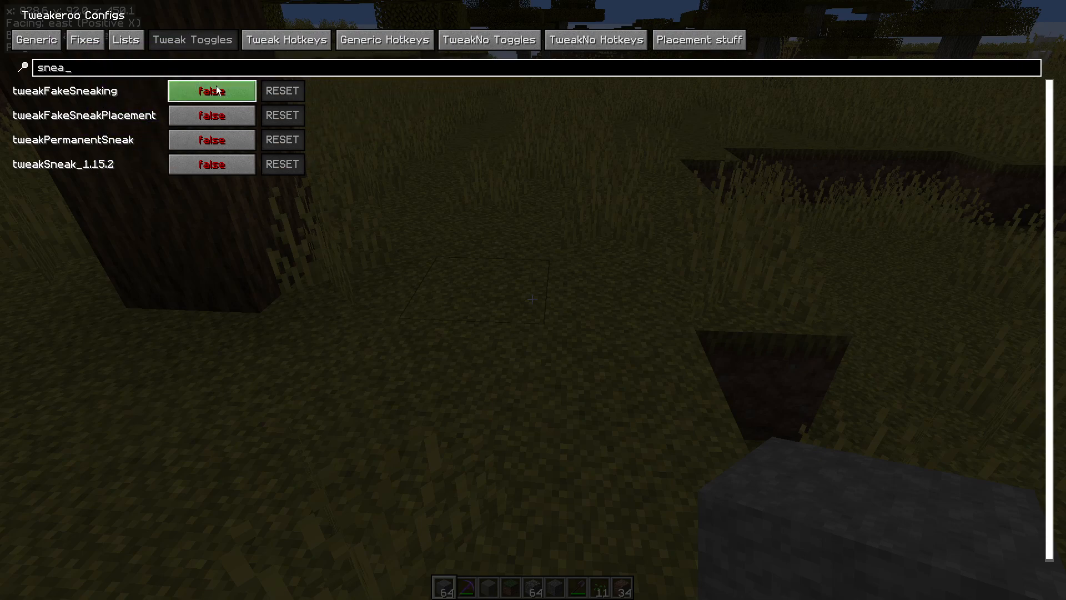
left_click(211, 91)
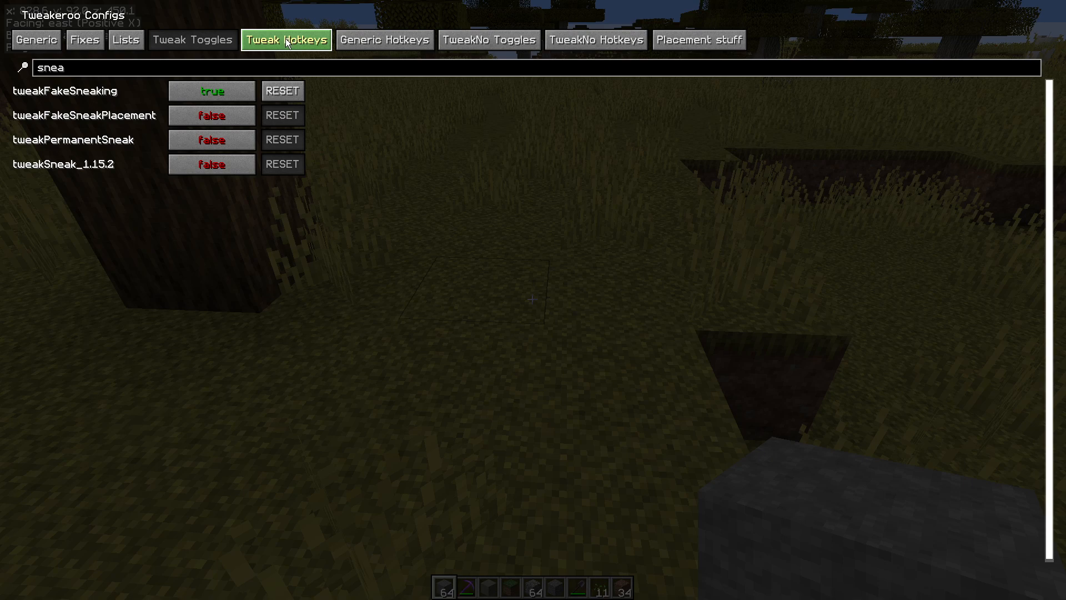
Bind tweakFakeSneaking's hotkey, reset it to NONE, and exit the Tweakeroo config.
left_click(384, 39)
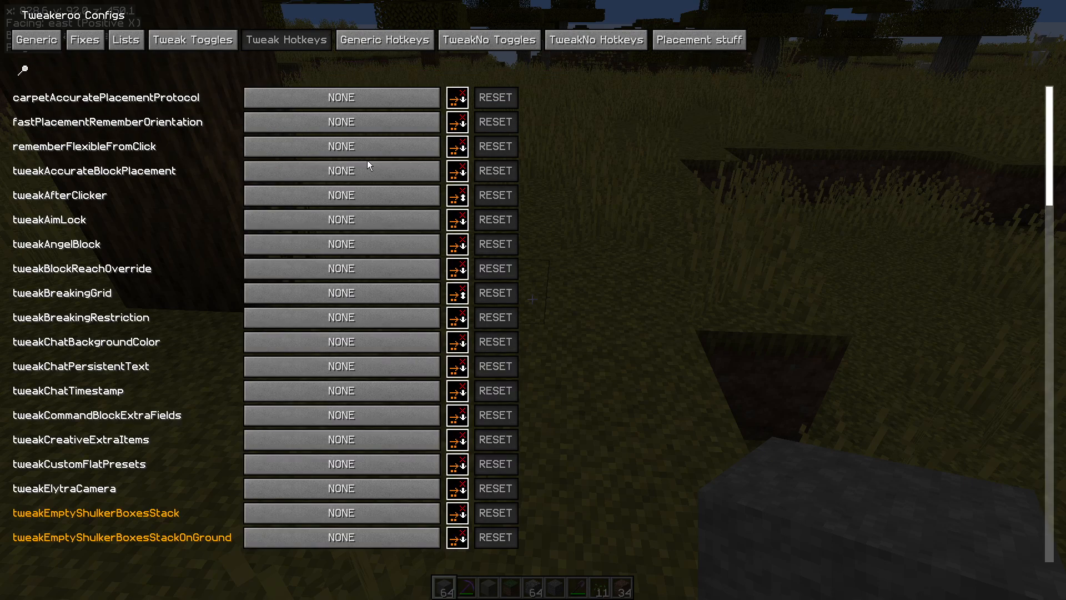
mouse_move(155, 225)
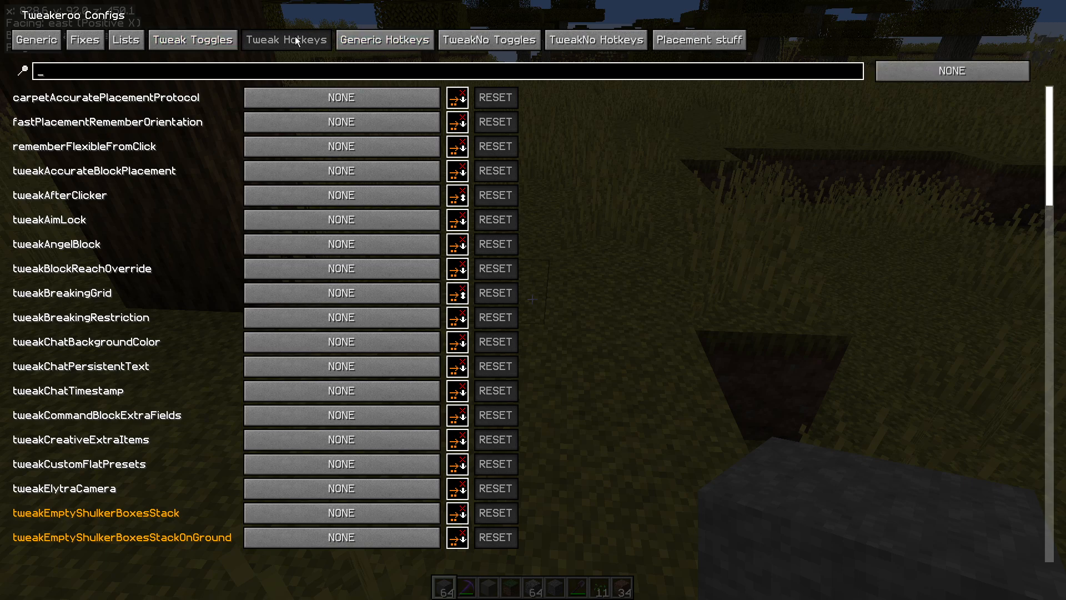
type("sneak")
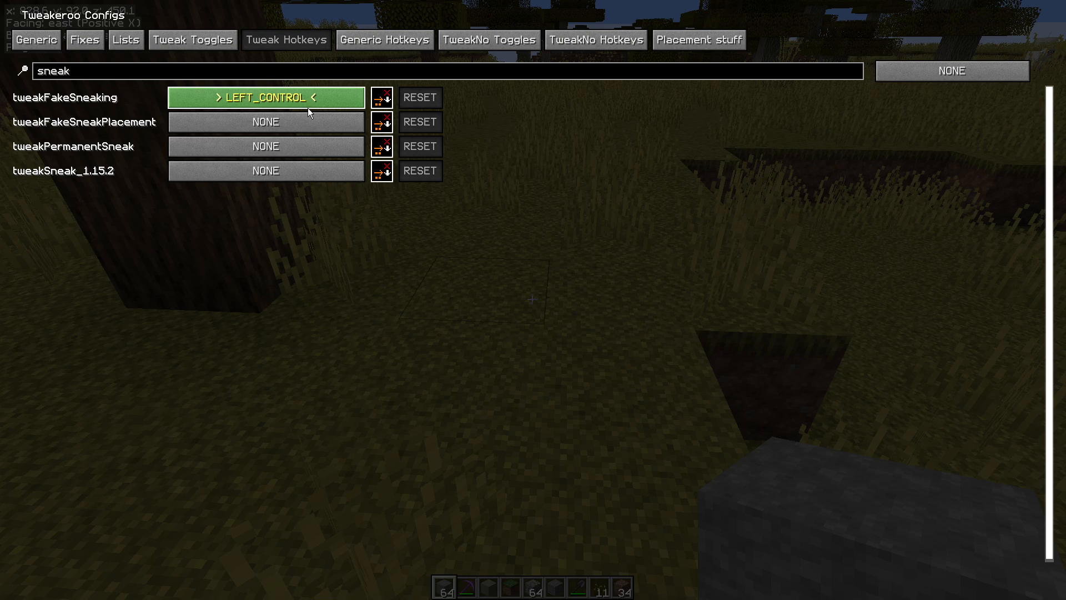
key("s")
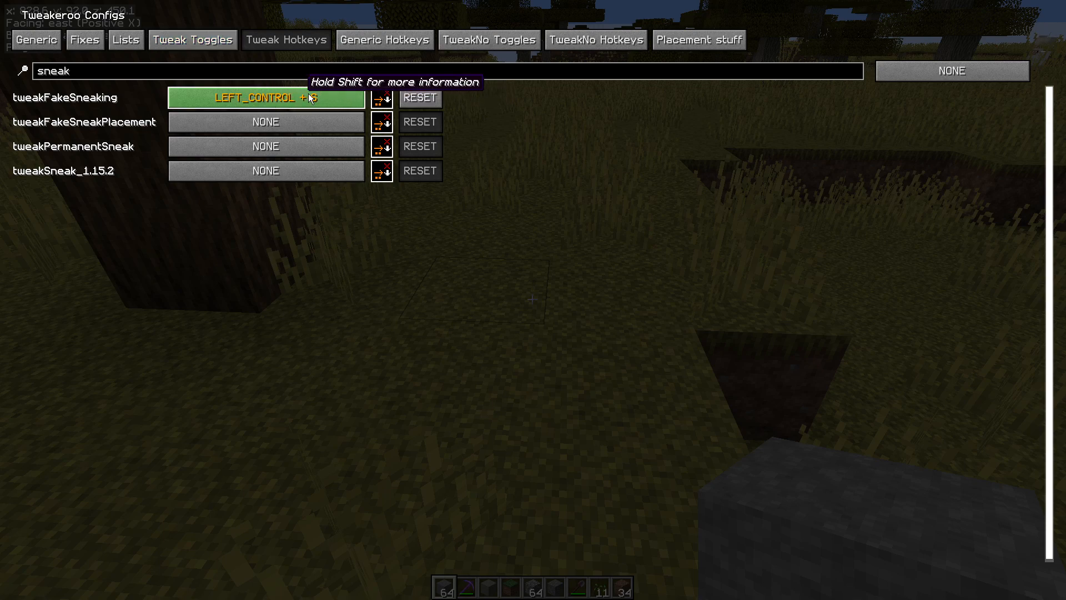
left_click(420, 97)
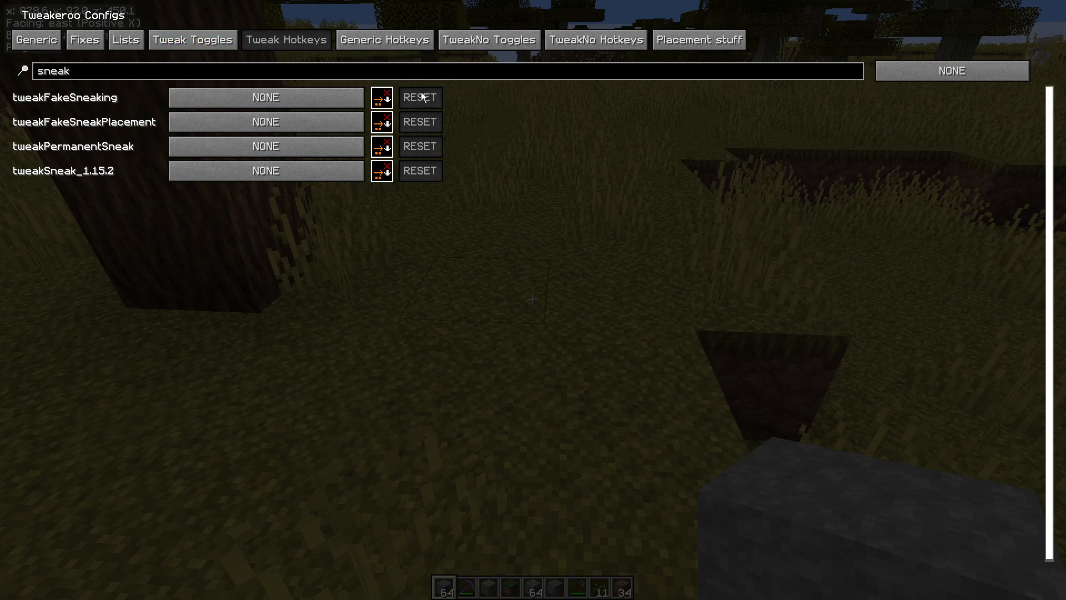
mouse_move(512, 103)
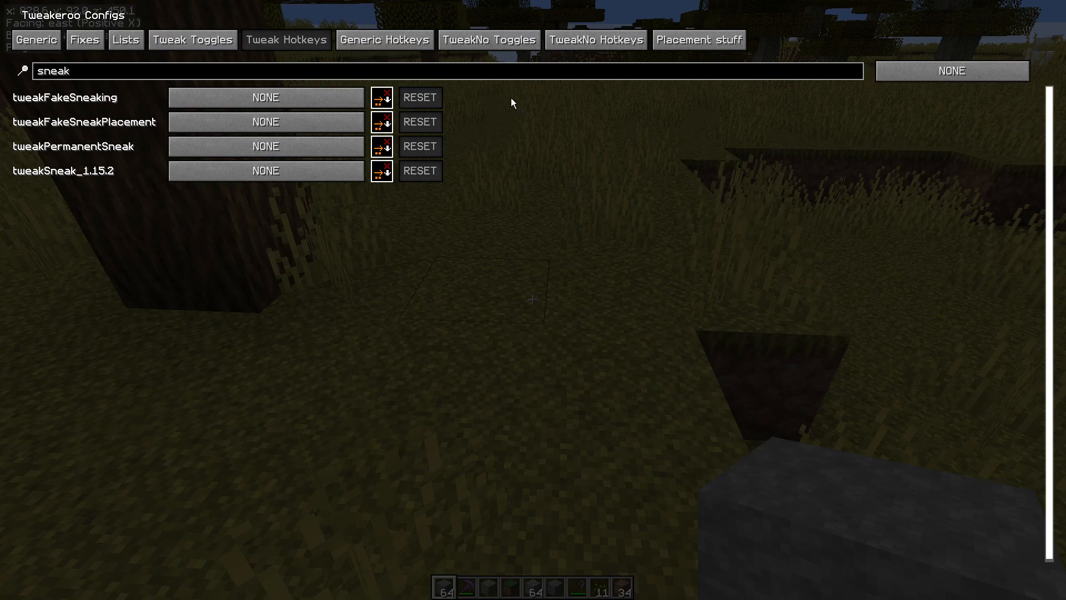
key("Escape")
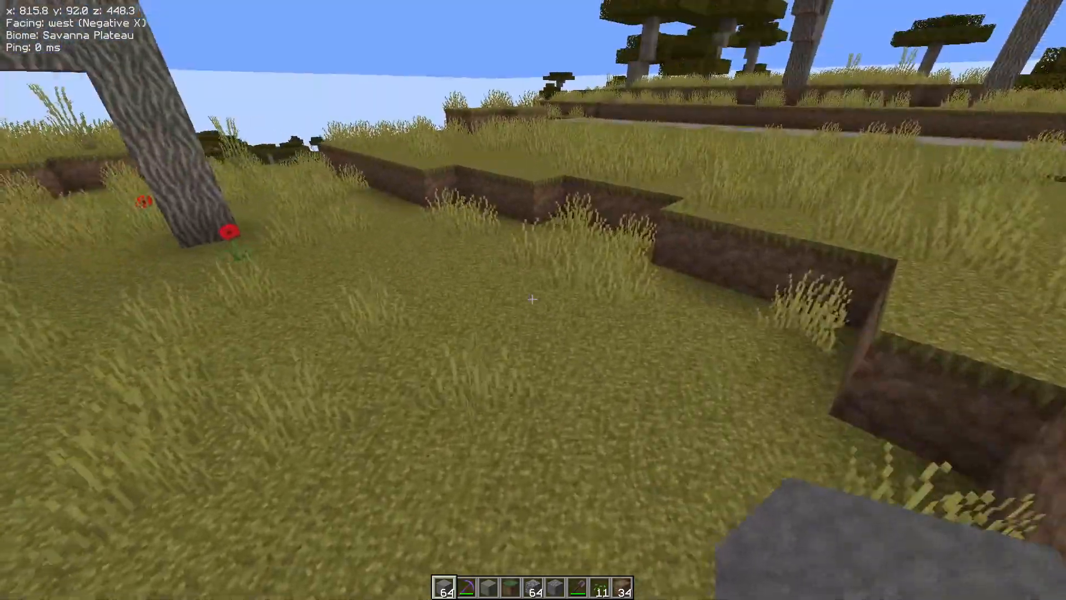
mouse_move(533, 300)
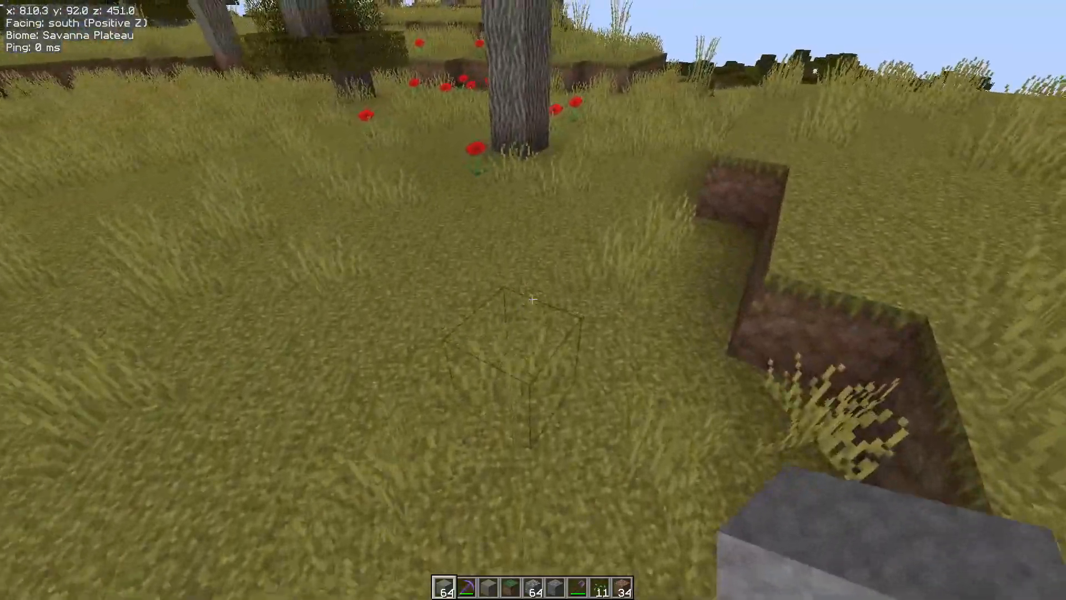
Walk south along the plateau up to the dirt ledge edges with fake sneaking on.
key("w")
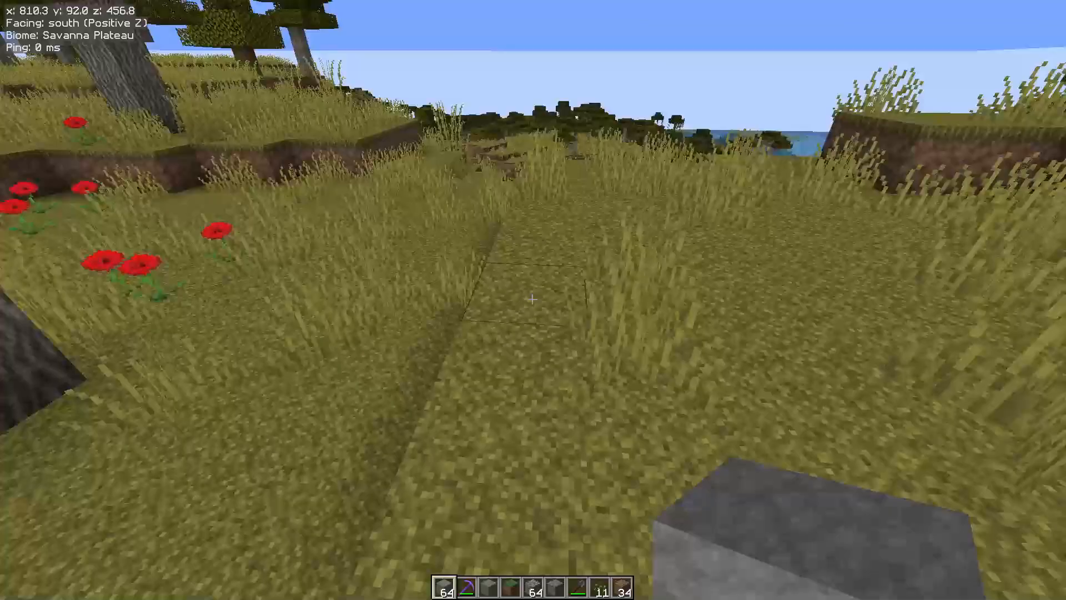
mouse_move(530, 300)
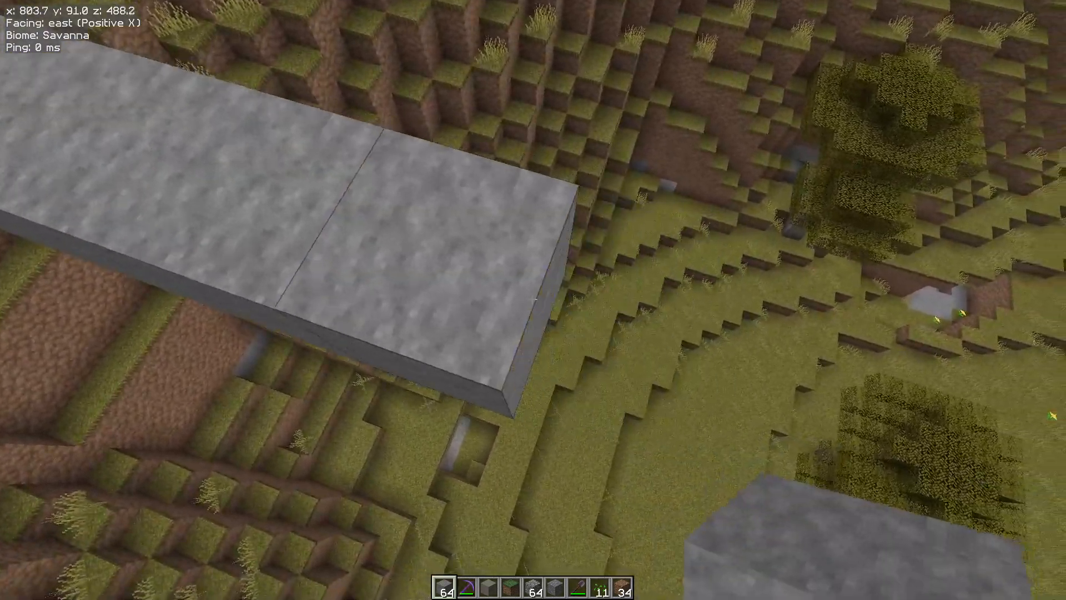
Lengthen the stone bridge about 30 blocks south across the valley, then turn around.
key("w")
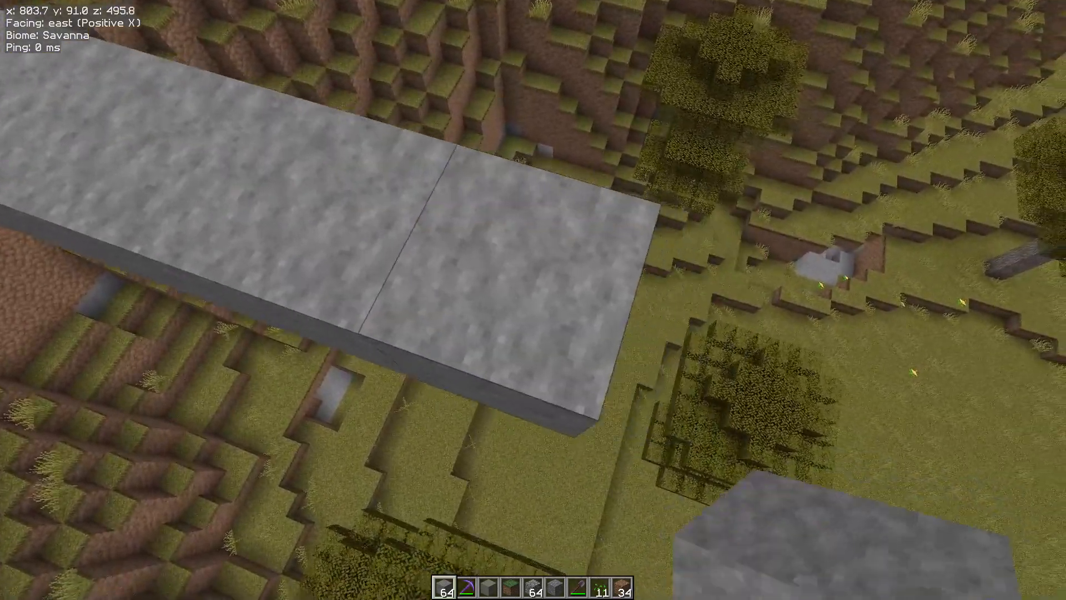
key("w")
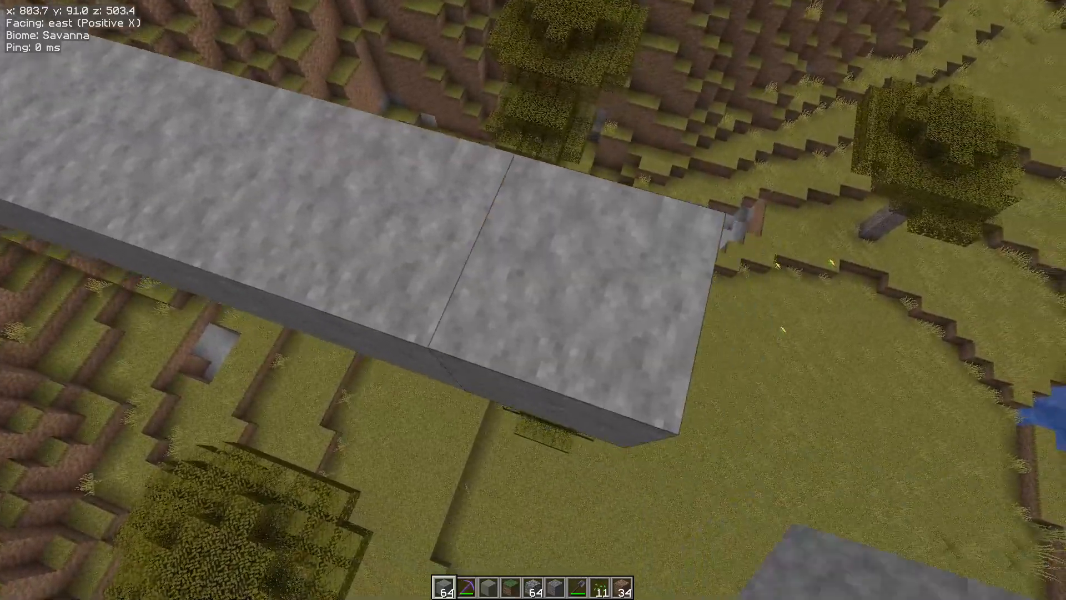
key("w")
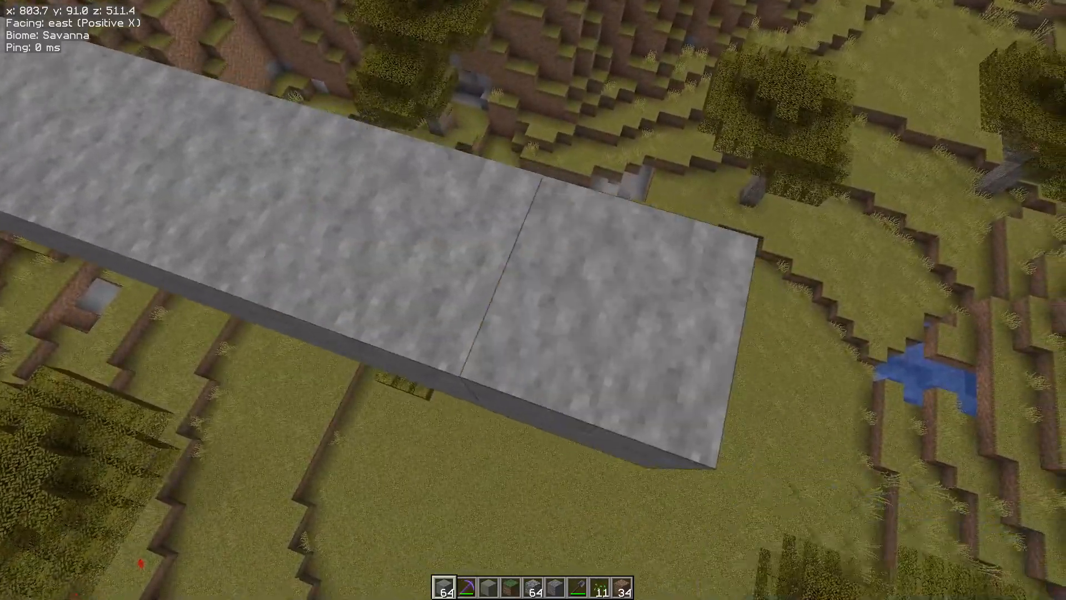
key("w")
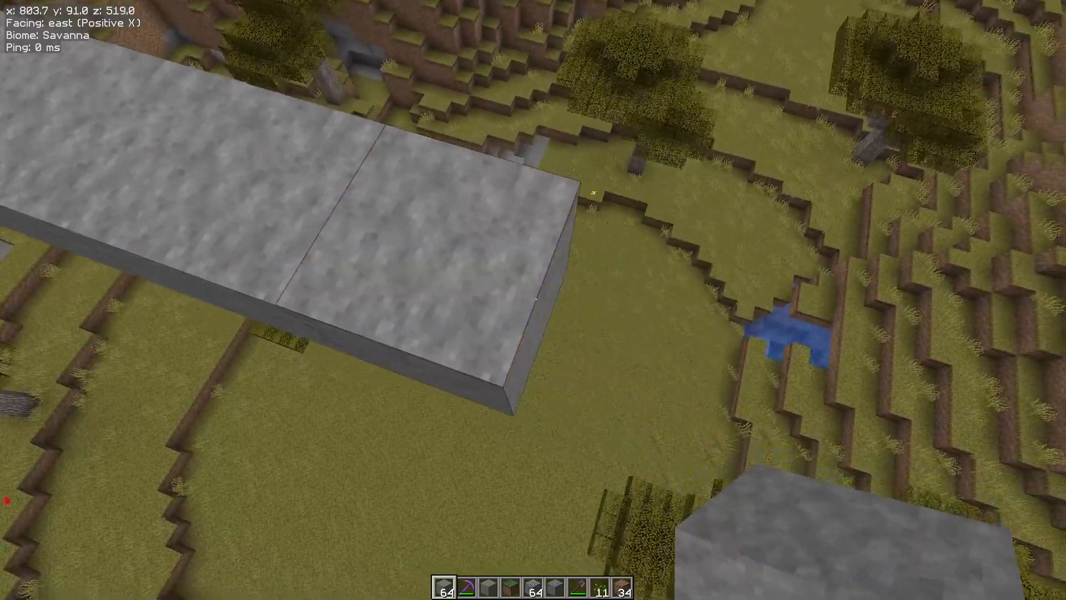
key("w")
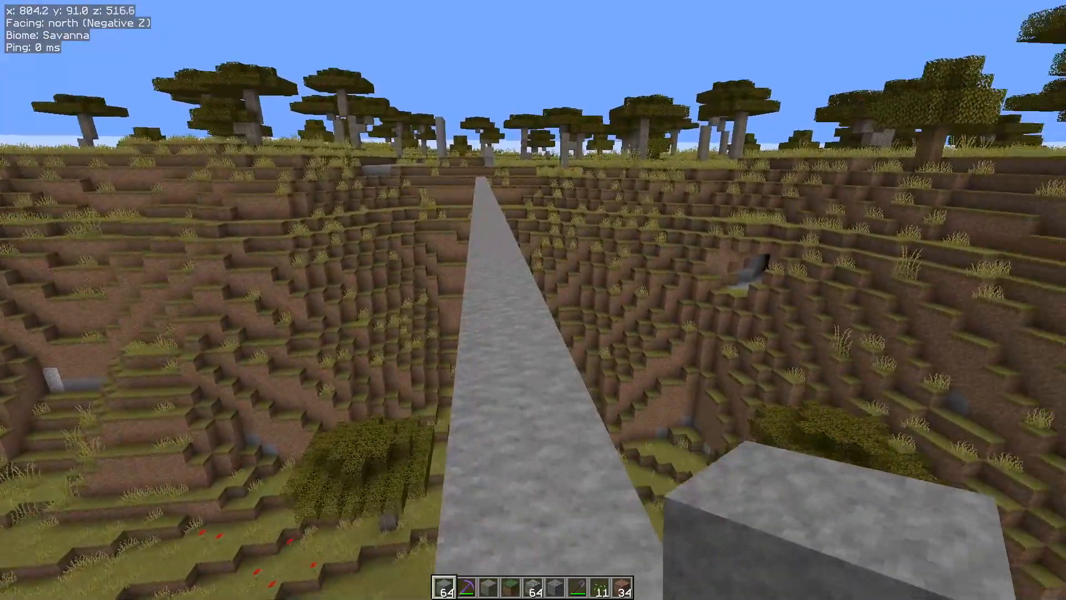
mouse_move(533, 300)
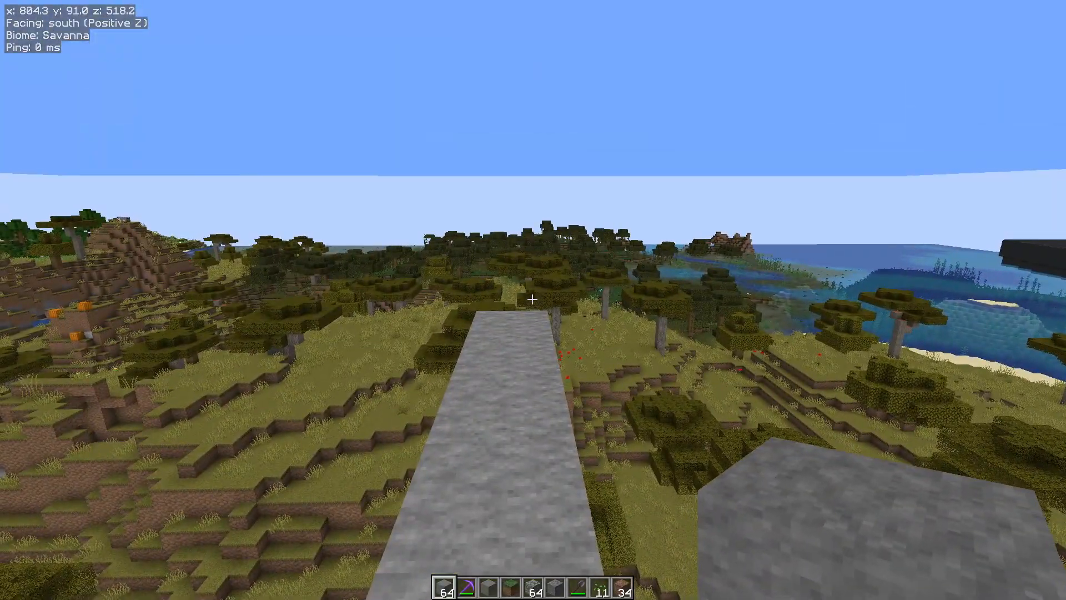